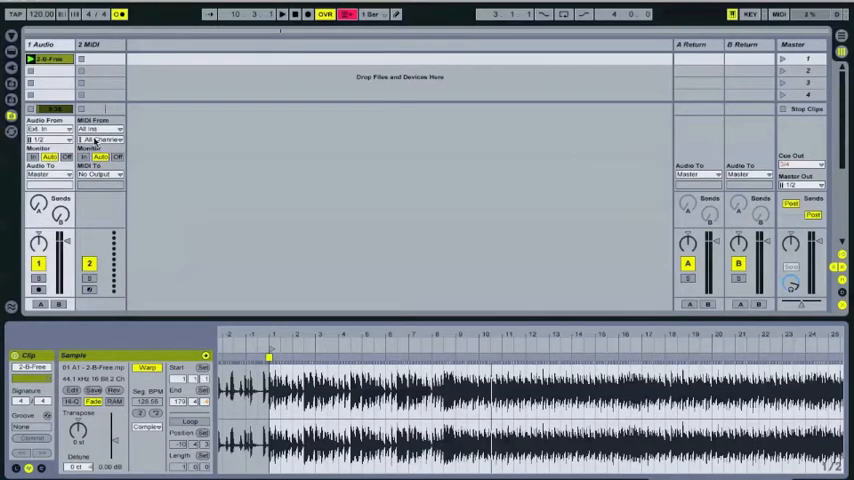
pyautogui.moveTo(128, 252)
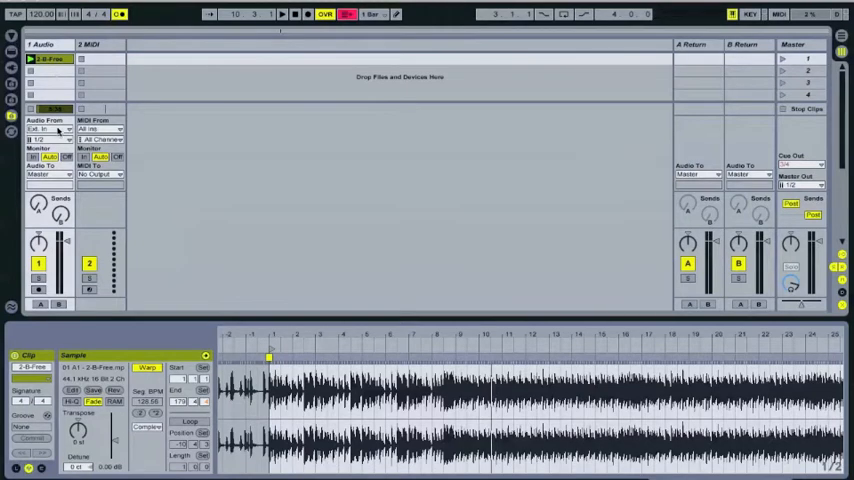
# - Review the Audio track's input channel list and pick a channel, then hide the In/Out section
pyautogui.click(48, 128)
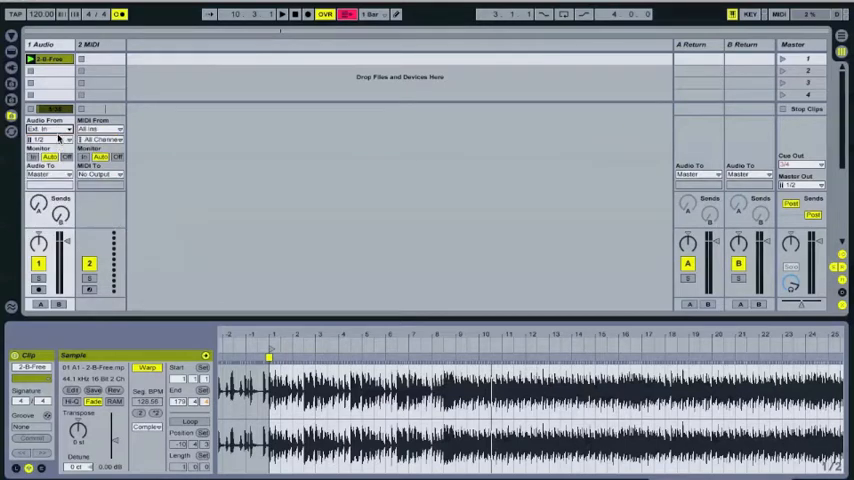
pyautogui.click(48, 140)
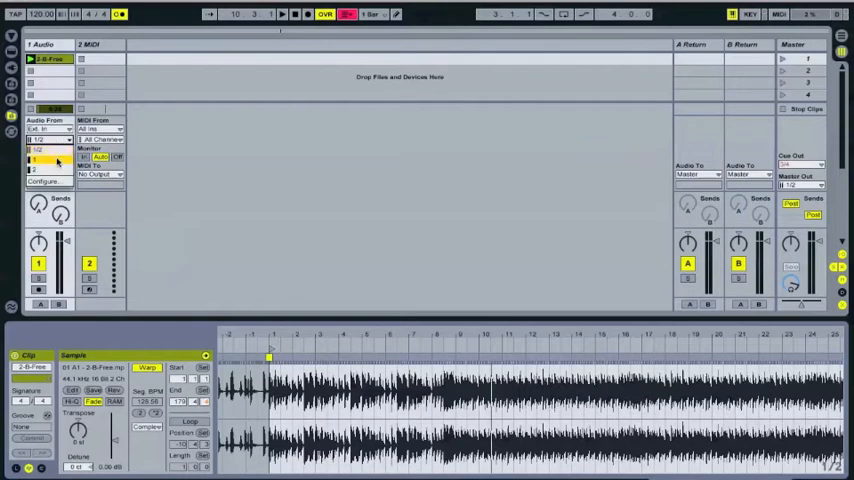
pyautogui.click(44, 140)
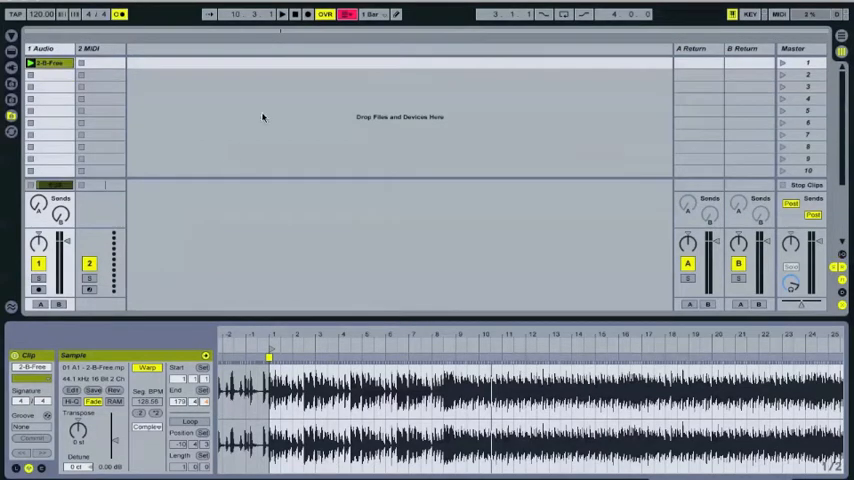
pyautogui.moveTo(308, 136)
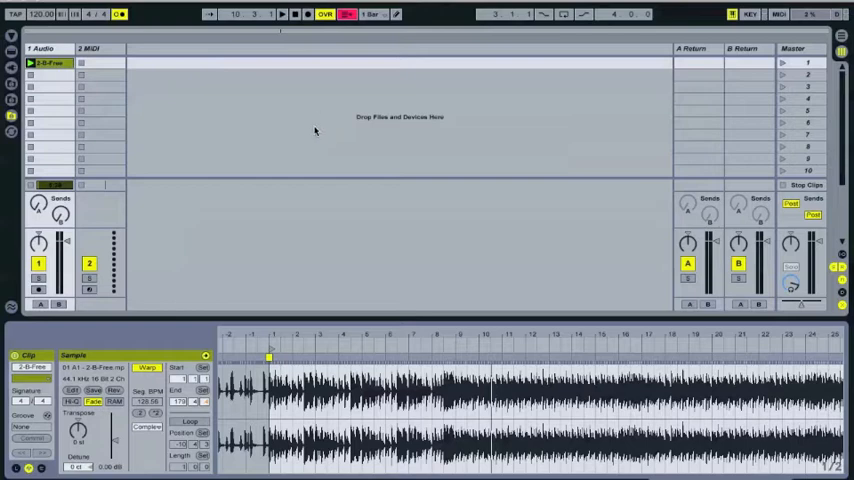
pyautogui.moveTo(152, 152)
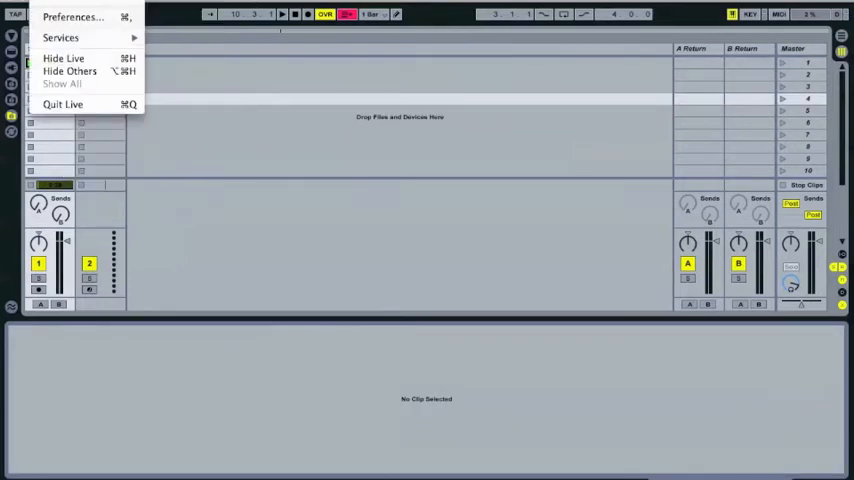
# - Bring up Preferences on the Audio tab and check the audio input device
pyautogui.click(72, 16)
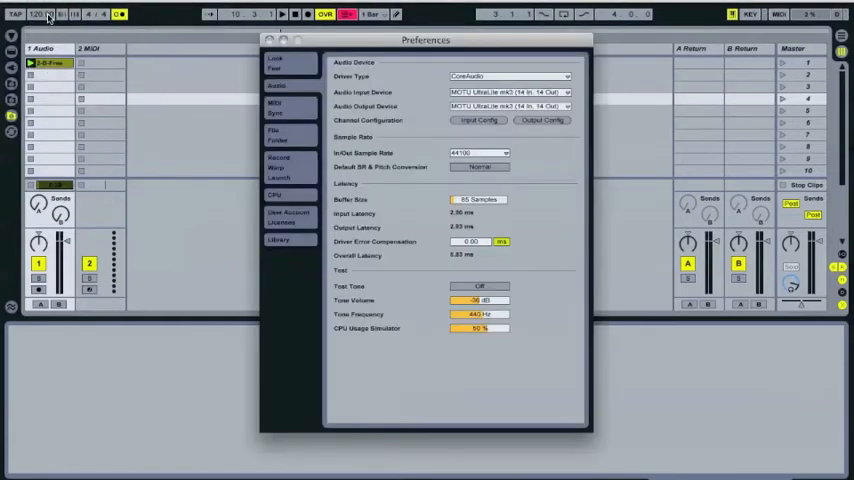
pyautogui.click(270, 40)
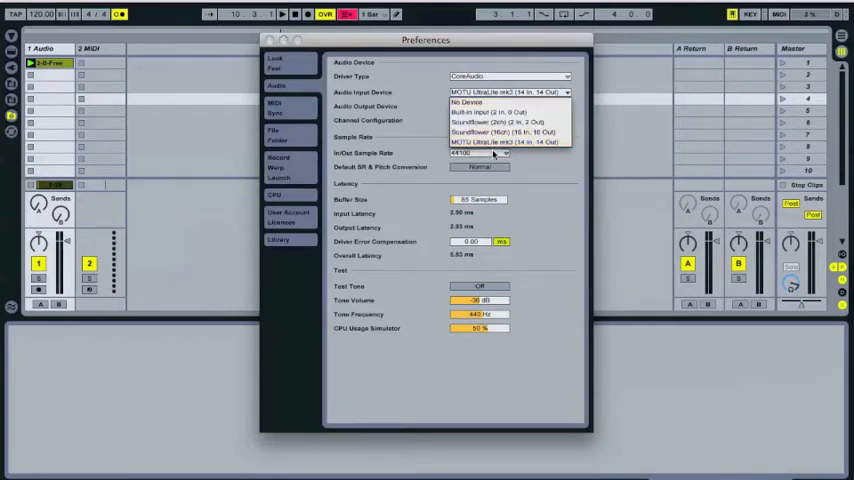
pyautogui.click(490, 140)
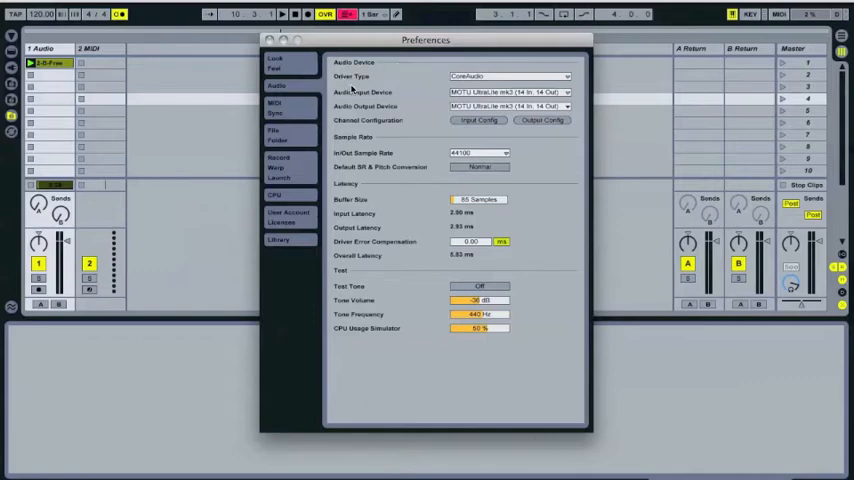
pyautogui.moveTo(344, 52)
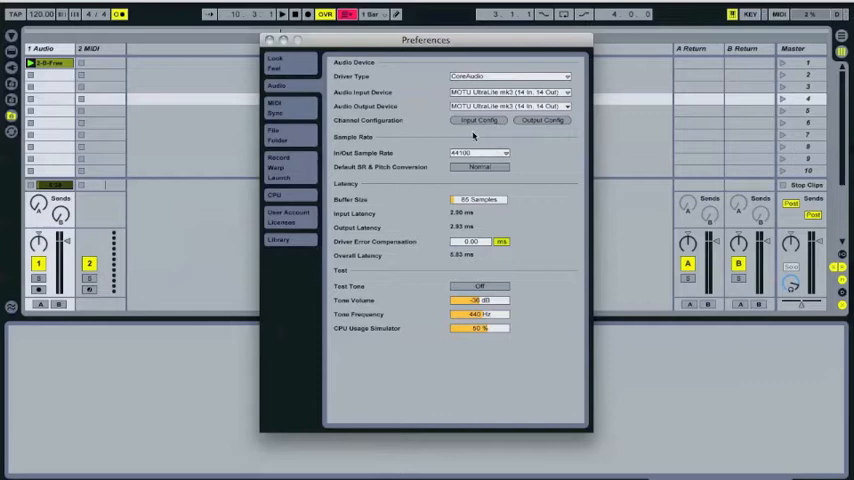
pyautogui.moveTo(490, 144)
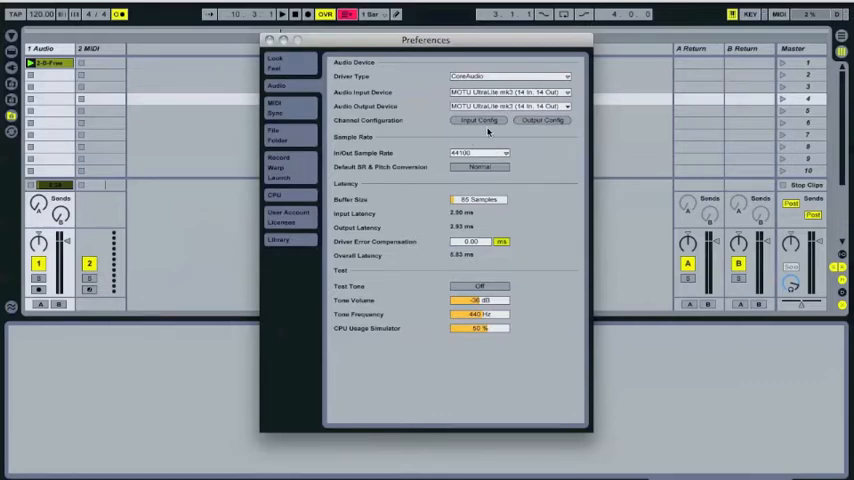
pyautogui.moveTo(370, 96)
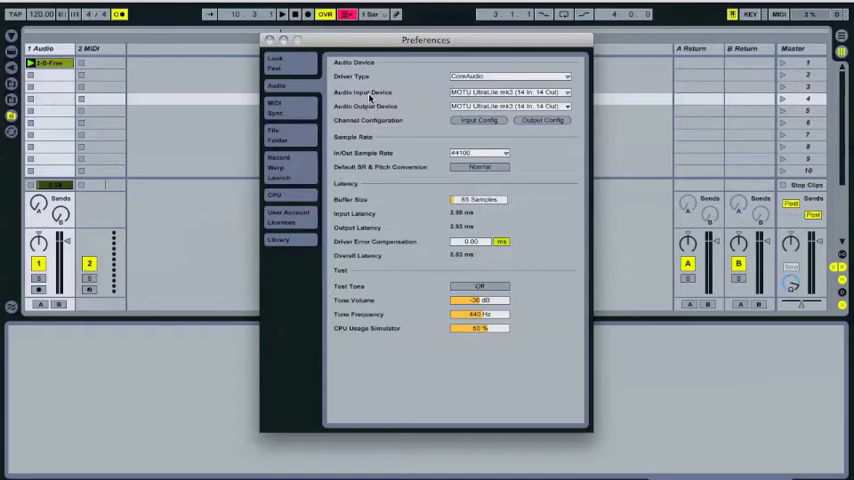
pyautogui.moveTo(478, 116)
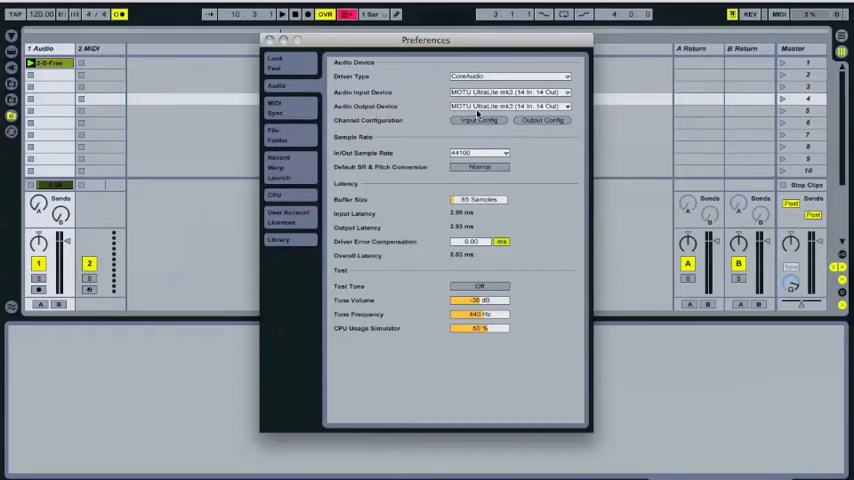
# - Glance at the Link/MIDI settings, return to Audio and bring up Input Config
pyautogui.click(276, 104)
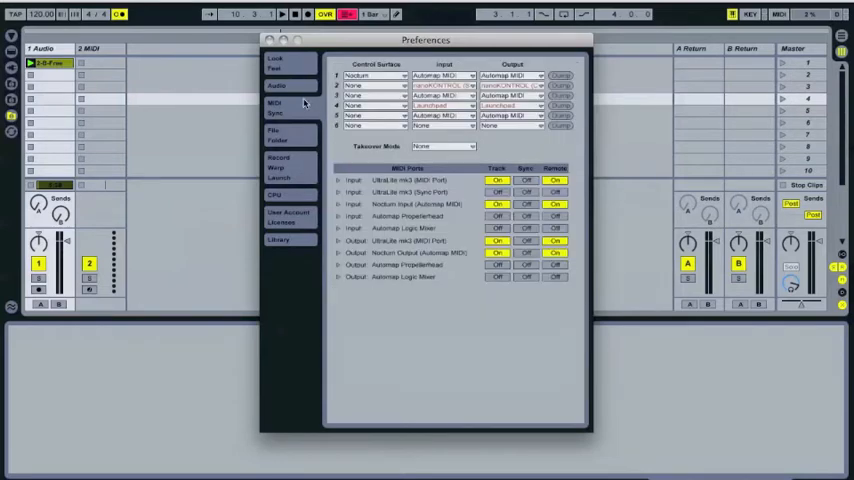
pyautogui.click(276, 86)
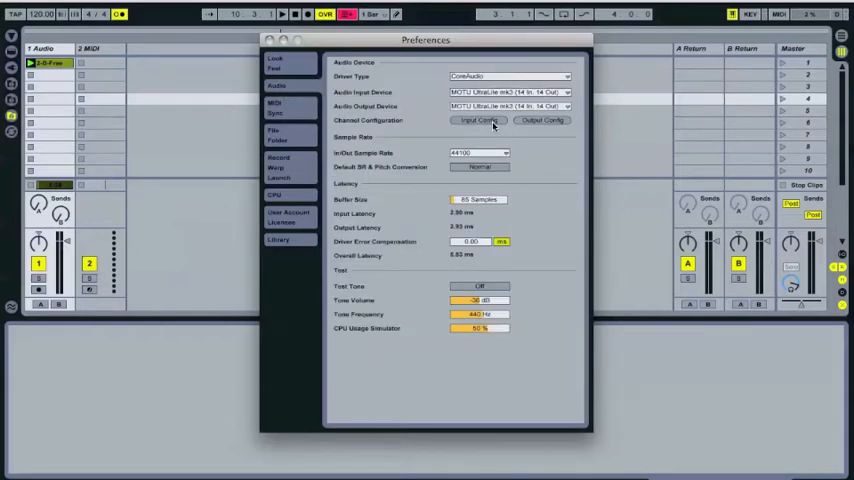
pyautogui.click(478, 120)
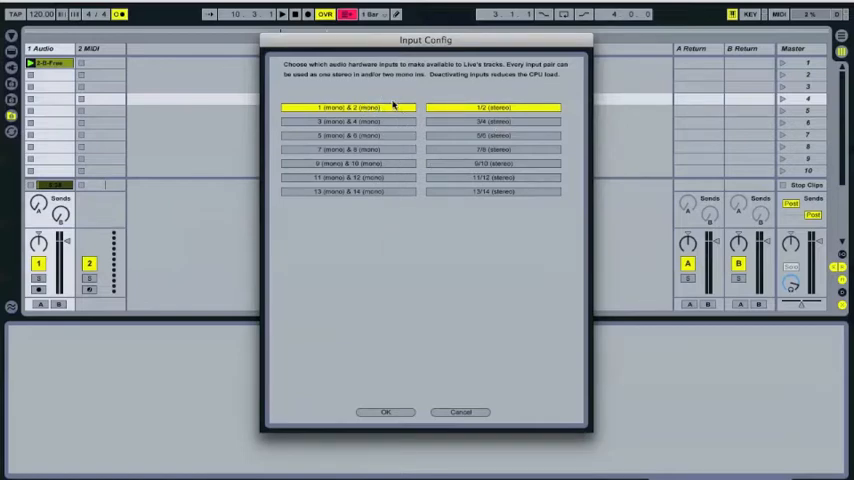
pyautogui.moveTo(436, 148)
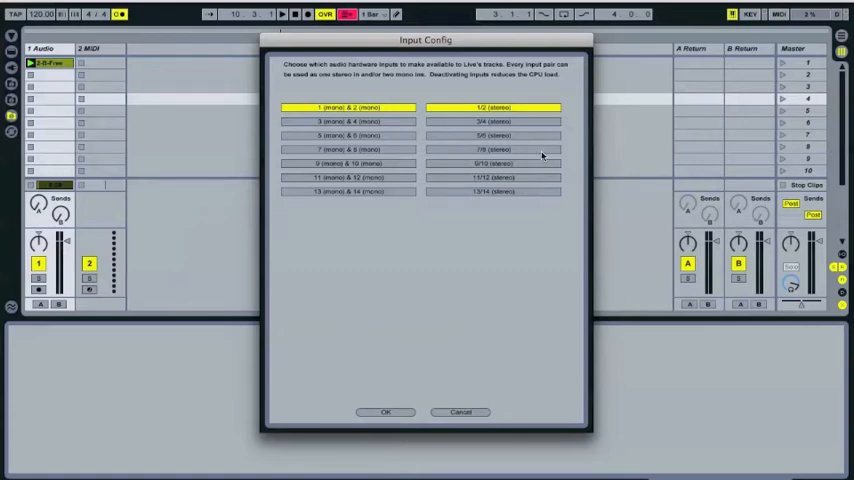
pyautogui.moveTo(336, 192)
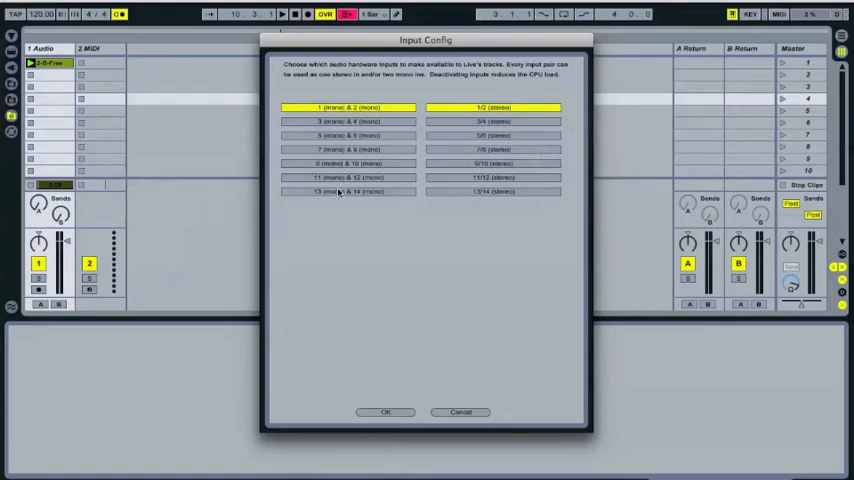
pyautogui.moveTo(456, 200)
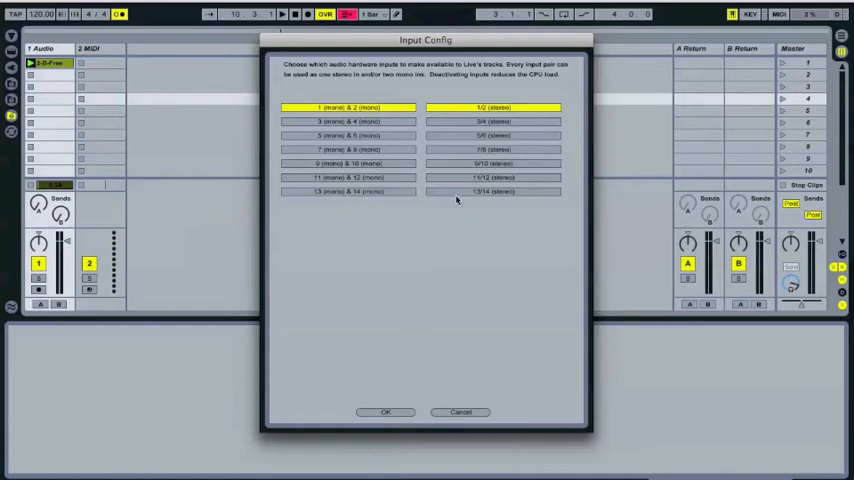
pyautogui.moveTo(380, 130)
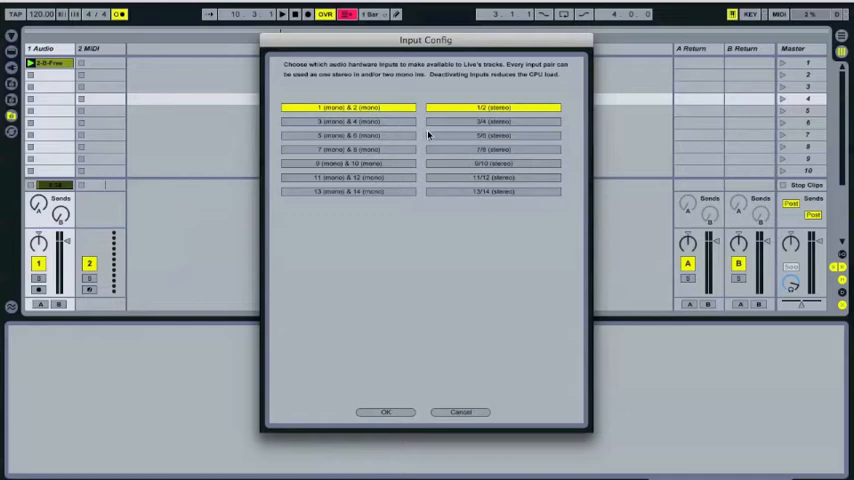
pyautogui.moveTo(464, 132)
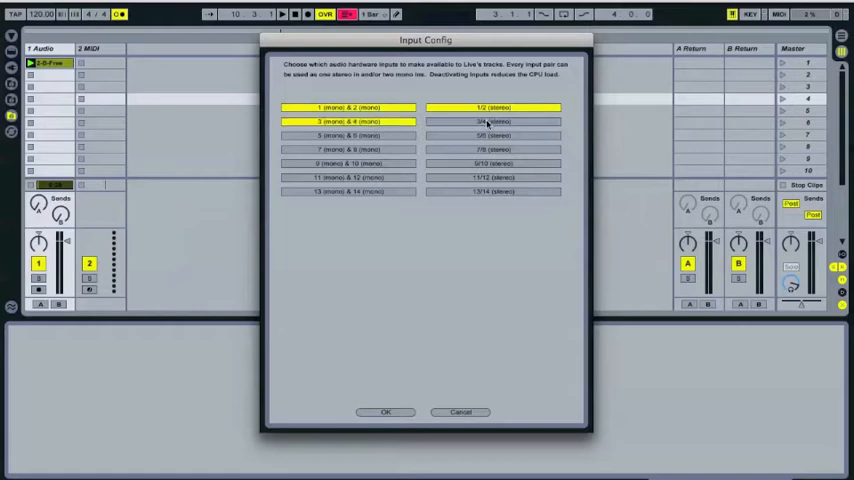
# - Enable the 3/4 and 5/6 hardware input pairs as mono and stereo, then confirm
pyautogui.click(348, 136)
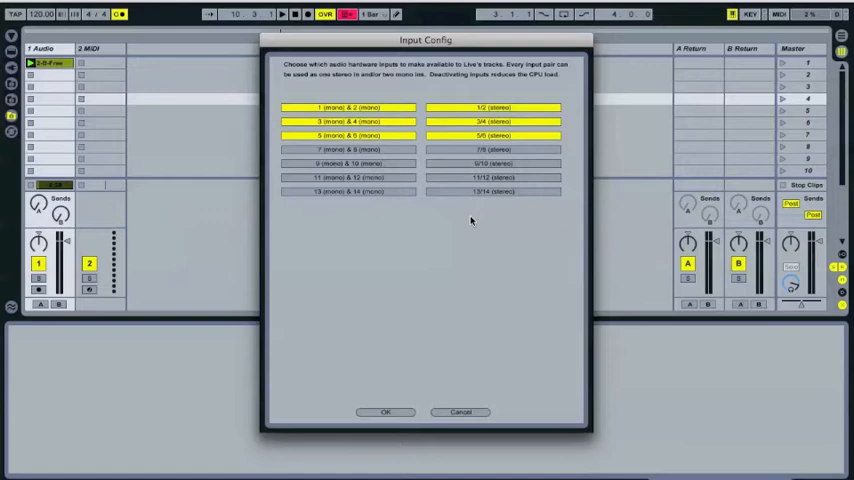
pyautogui.moveTo(480, 218)
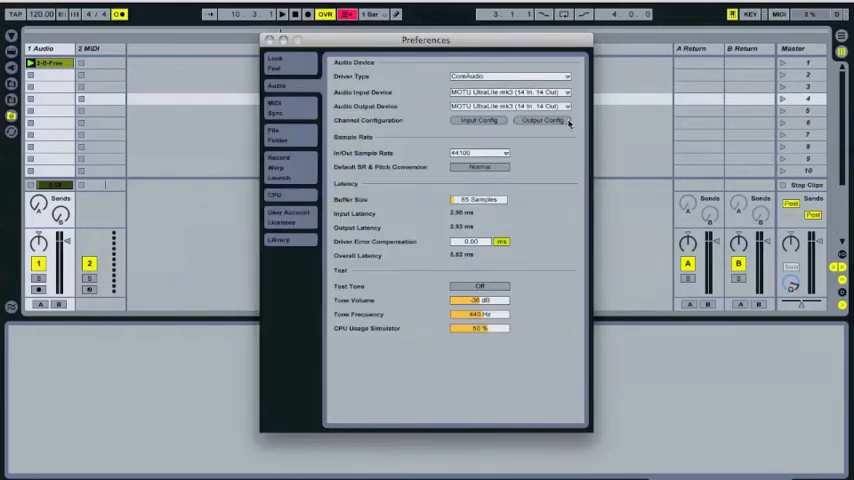
# - In Output Config enable outputs 3/4, confirm, and close Preferences
pyautogui.click(542, 120)
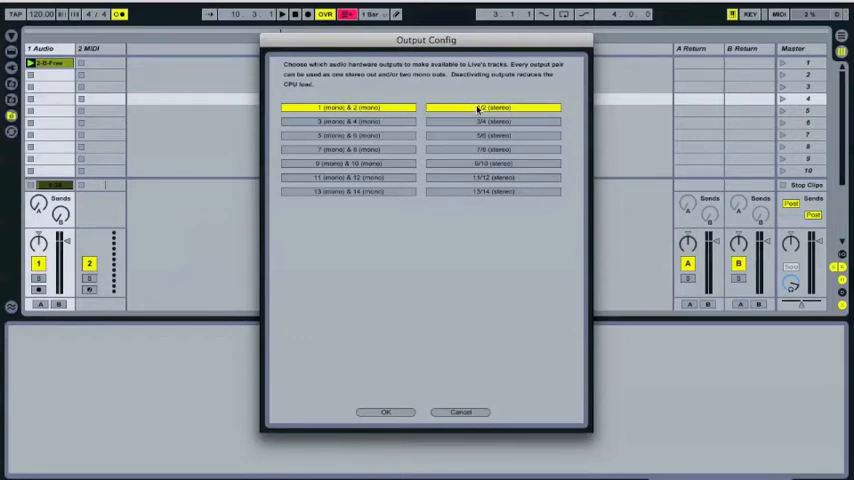
pyautogui.click(348, 120)
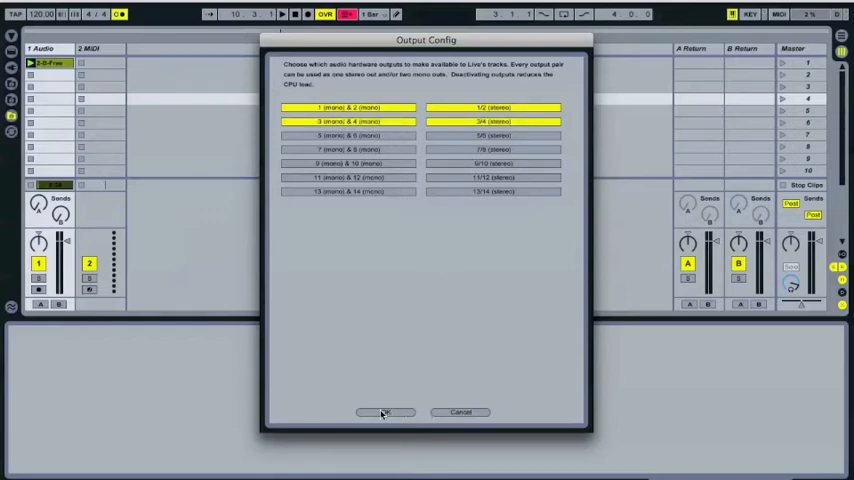
pyautogui.click(348, 136)
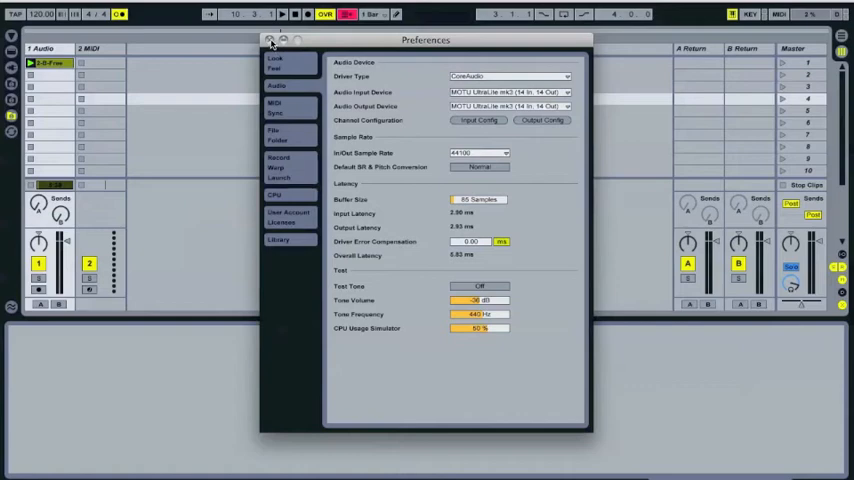
pyautogui.click(268, 40)
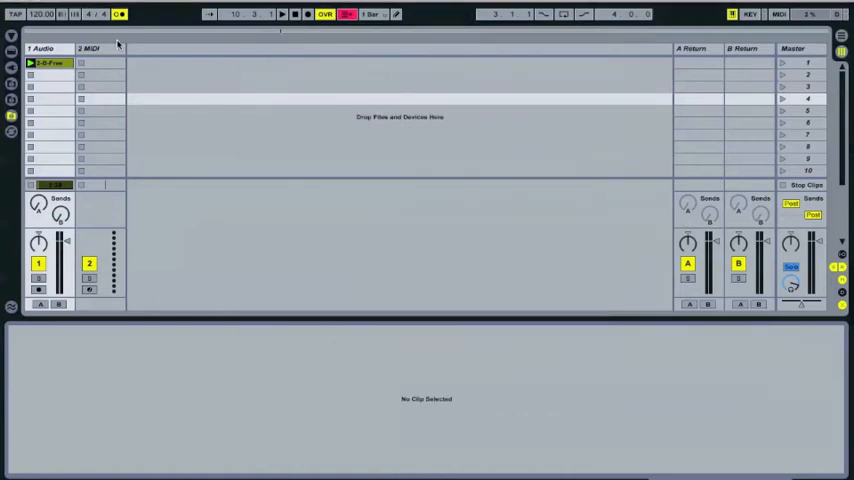
# - Route the first audio track's Audio From to mono input 1, then hide the I/O section
pyautogui.click(44, 48)
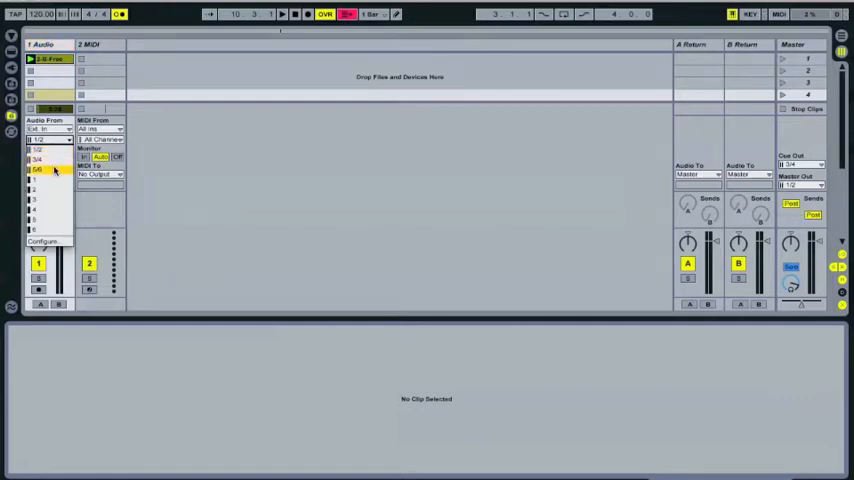
pyautogui.click(48, 200)
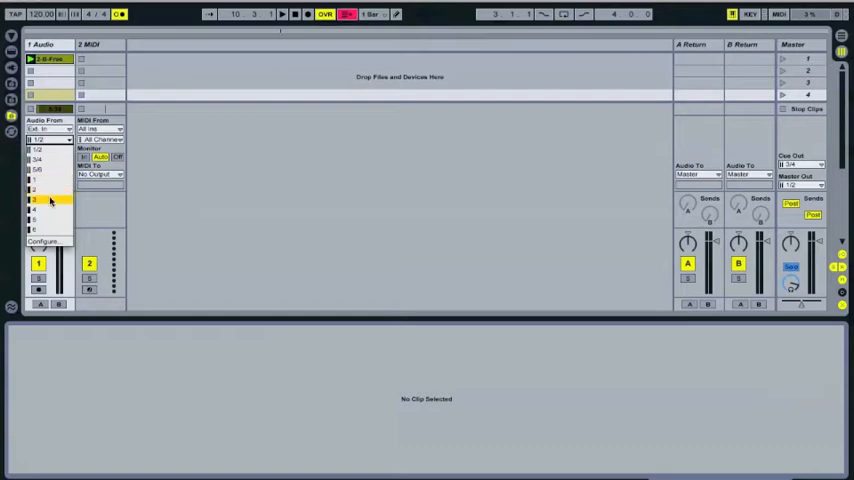
pyautogui.click(48, 140)
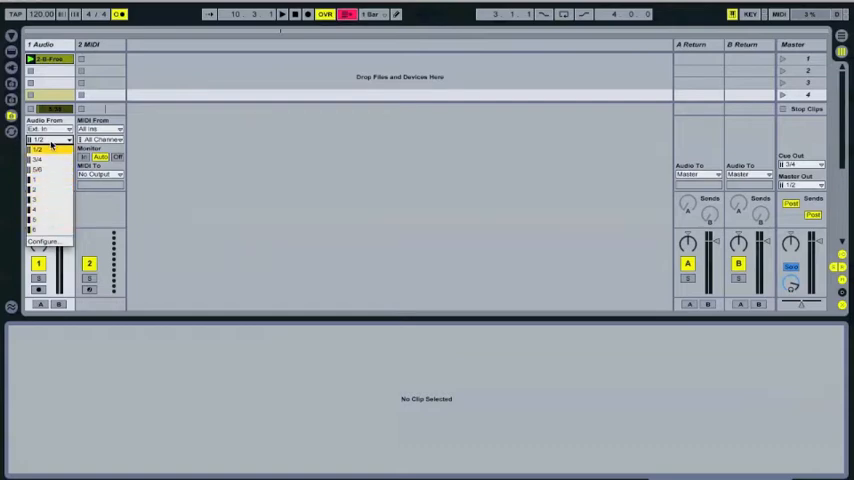
pyautogui.click(40, 150)
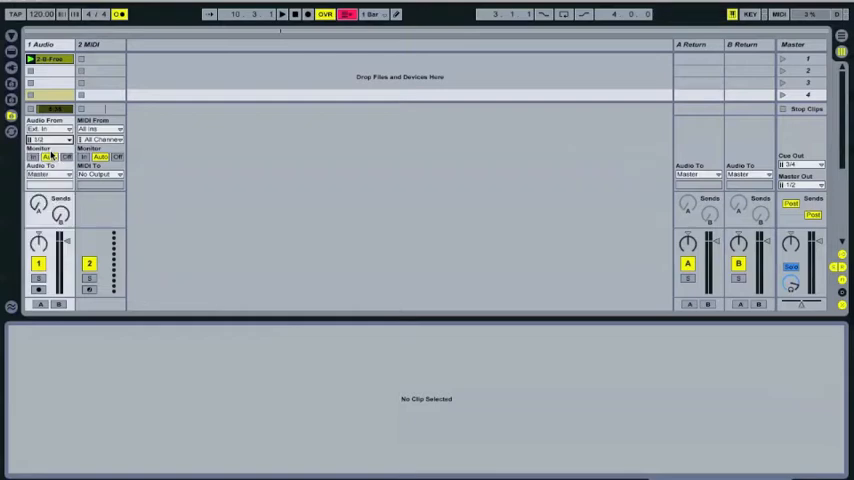
pyautogui.click(48, 140)
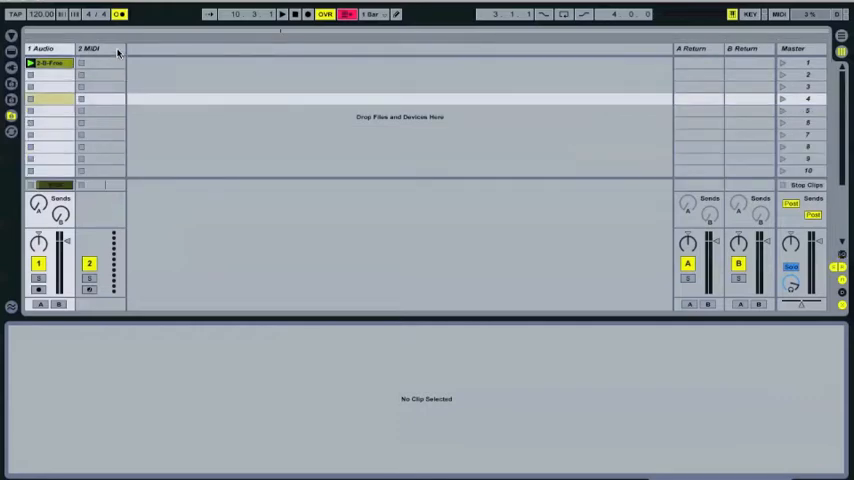
# - Add audio tracks to make four and start renaming the first track
pyautogui.click(96, 48)
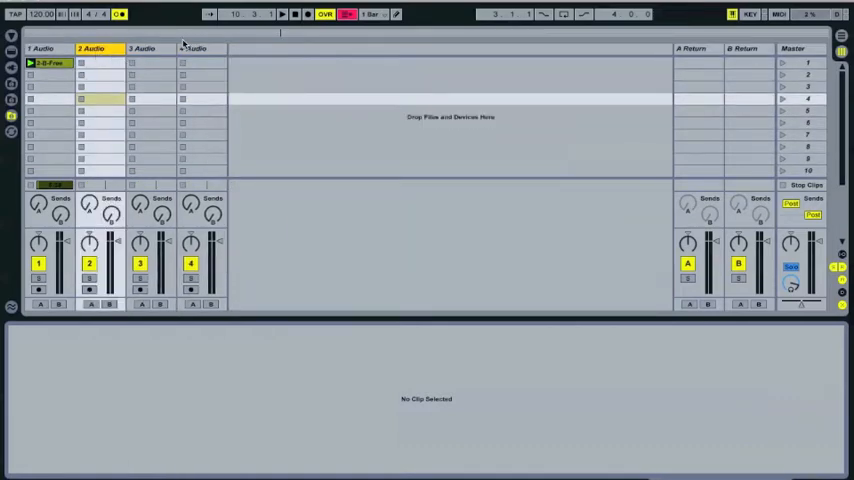
pyautogui.click(44, 48)
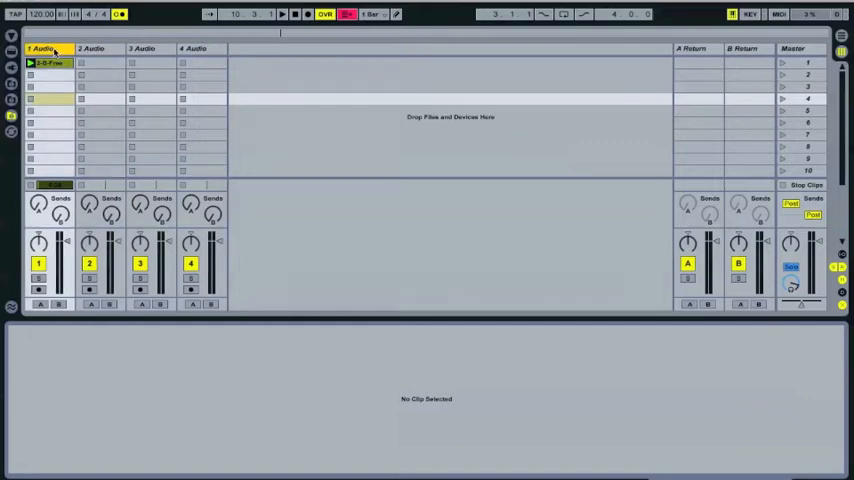
pyautogui.doubleClick(44, 48)
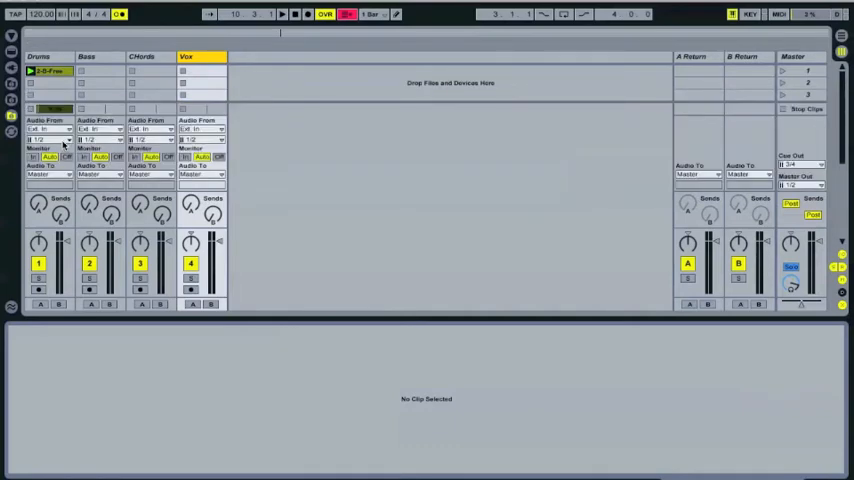
# - Give the Drums track its own mono input channel in the I/O section
pyautogui.click(48, 140)
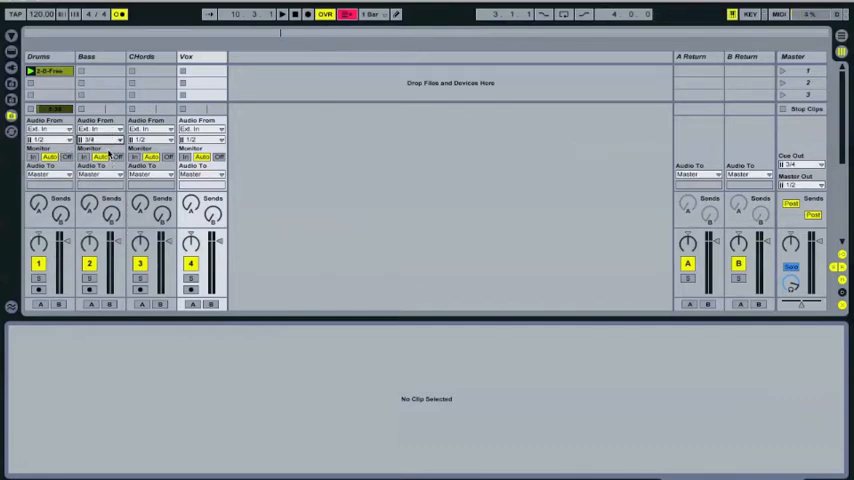
pyautogui.click(48, 140)
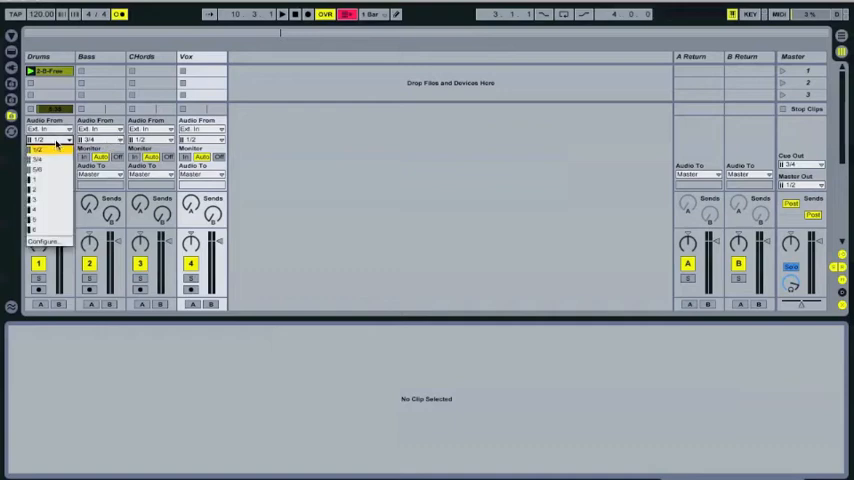
pyautogui.click(98, 140)
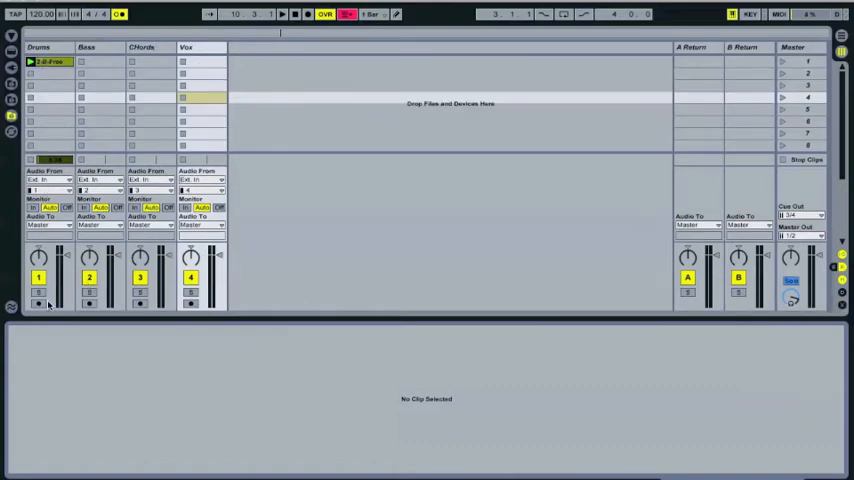
# - Arm the Drums, Bass and Chords tracks together for simultaneous recording
pyautogui.click(38, 304)
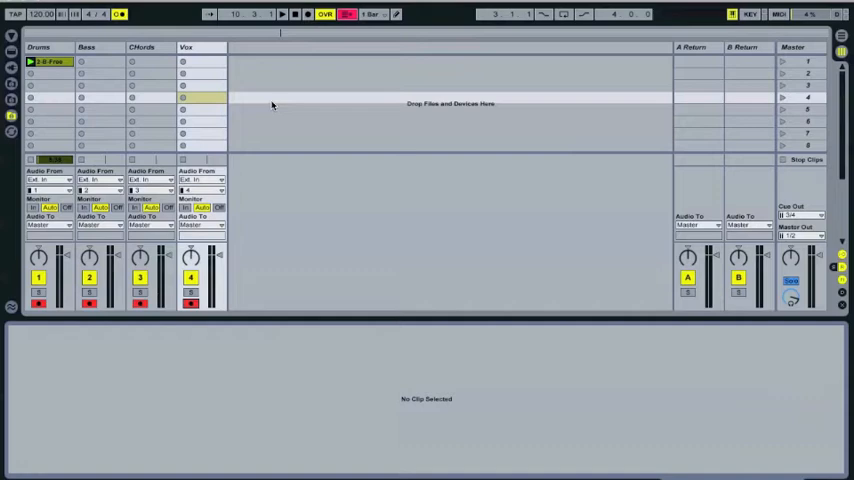
pyautogui.moveTo(204, 316)
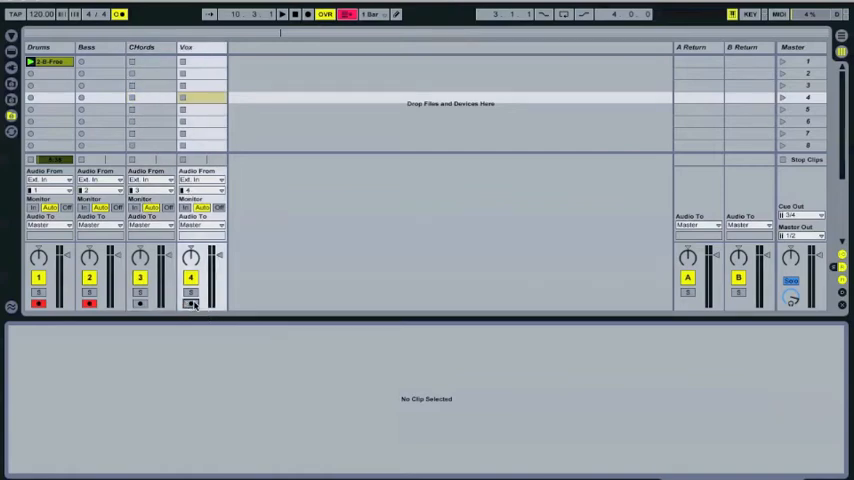
pyautogui.click(90, 304)
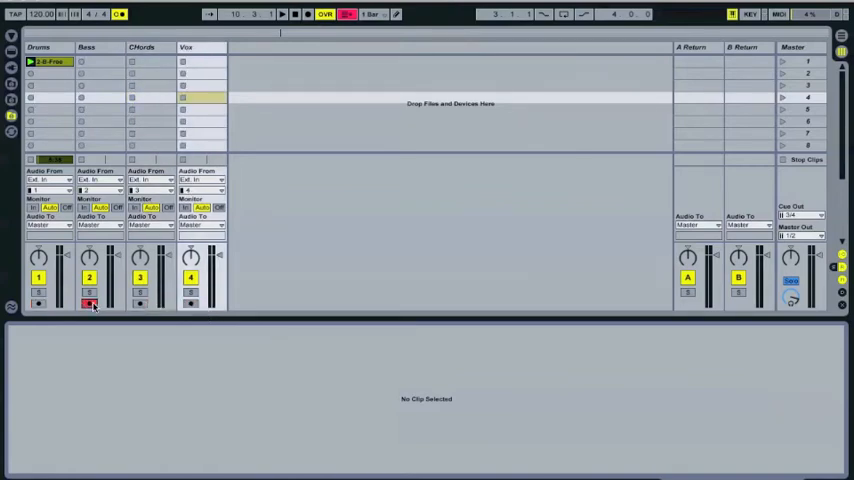
pyautogui.click(140, 304)
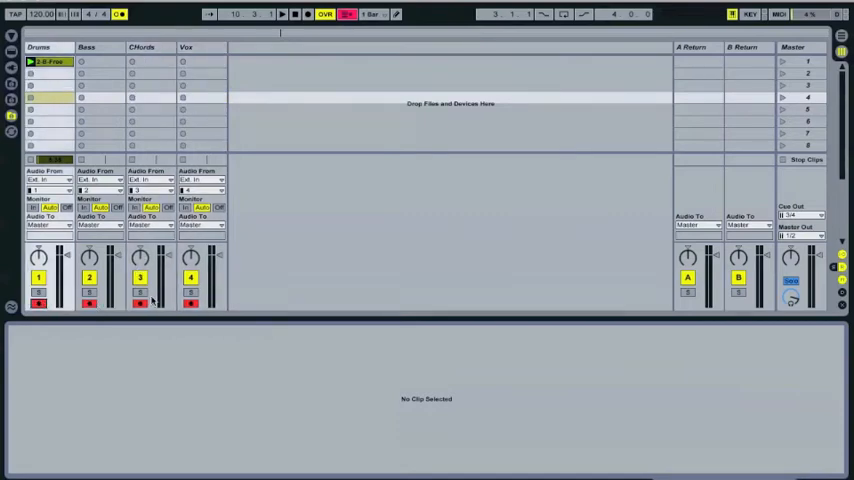
pyautogui.click(140, 304)
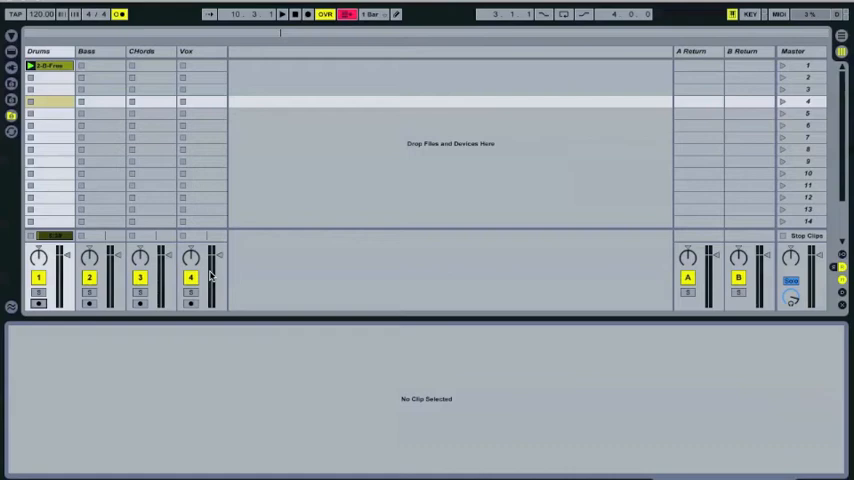
pyautogui.moveTo(368, 252)
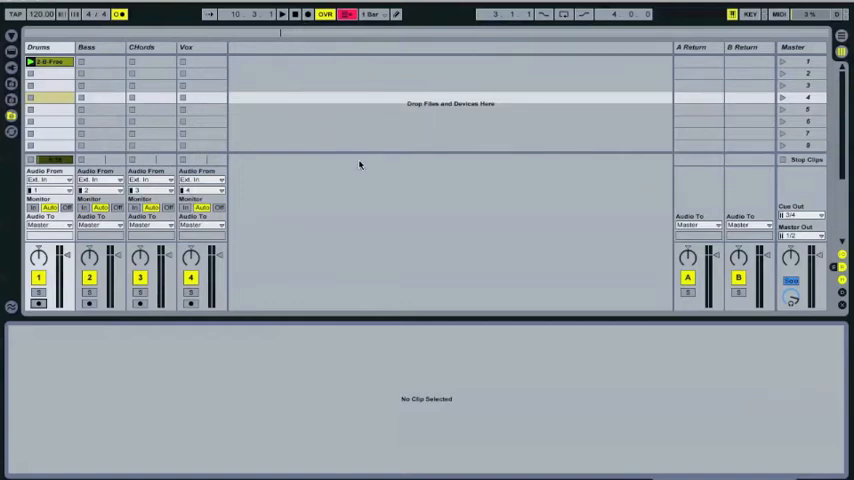
pyautogui.moveTo(396, 144)
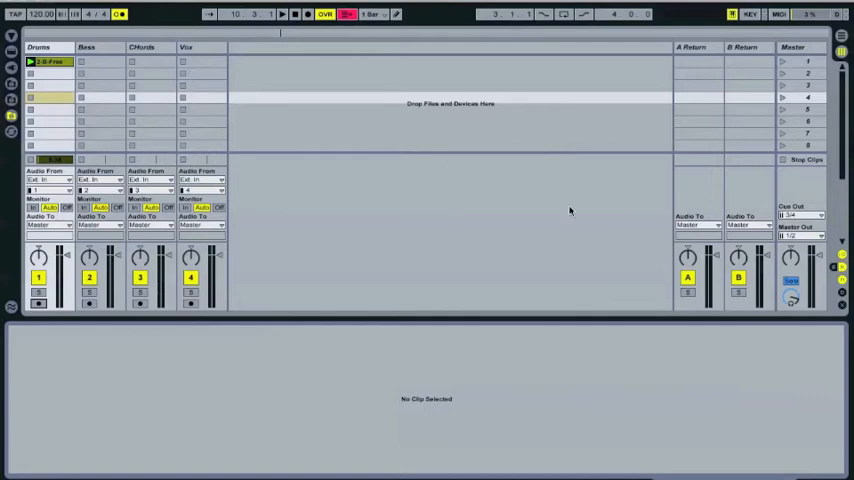
pyautogui.moveTo(564, 280)
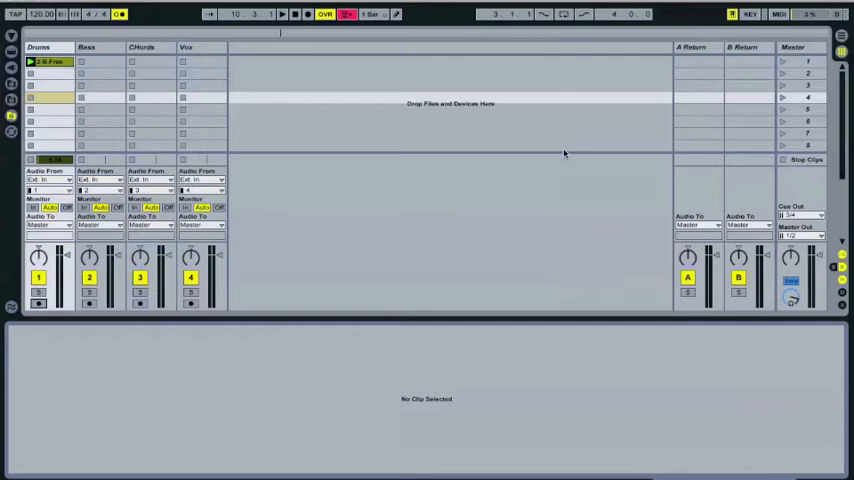
pyautogui.moveTo(626, 180)
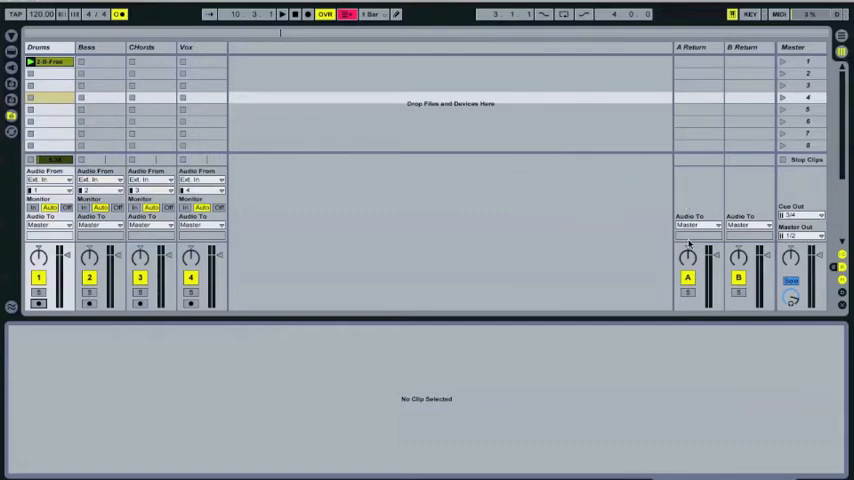
pyautogui.moveTo(556, 186)
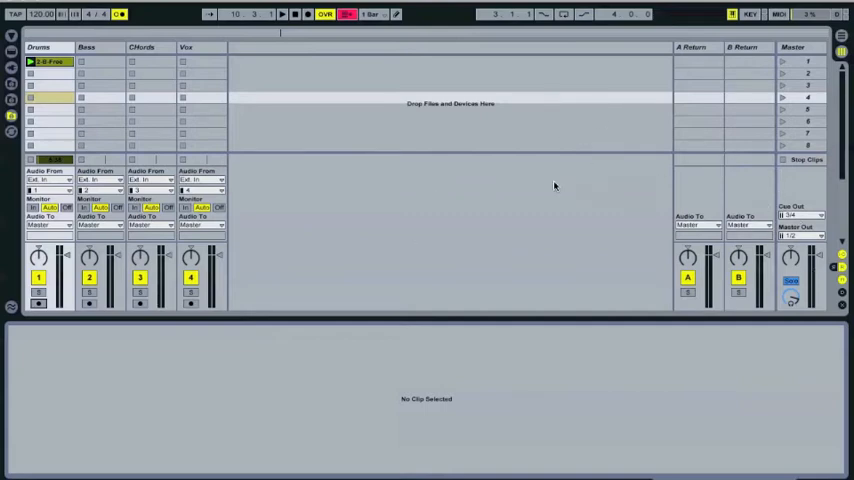
pyautogui.moveTo(414, 160)
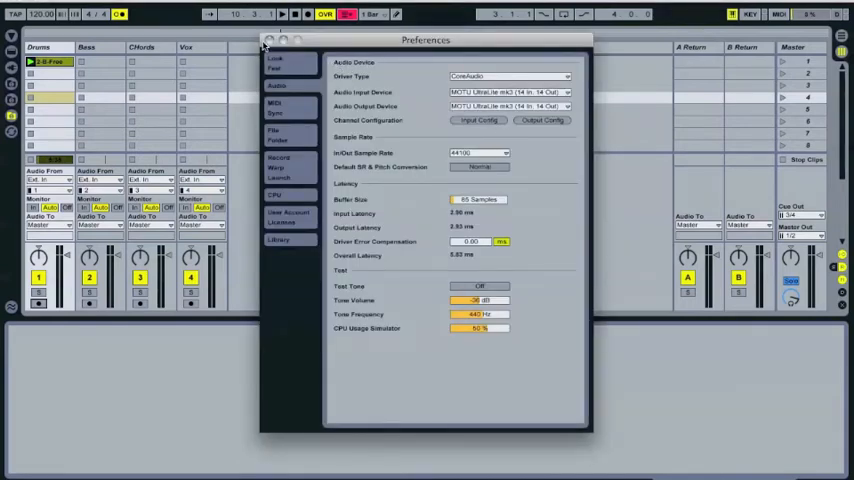
pyautogui.click(268, 40)
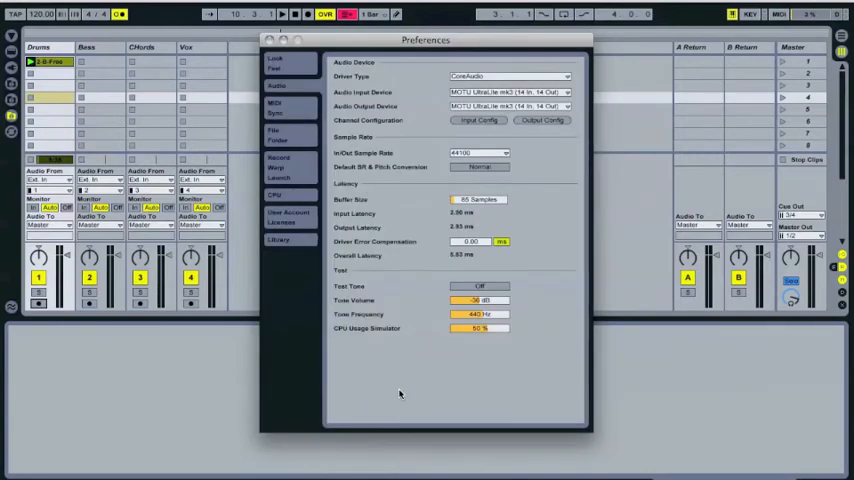
pyautogui.click(268, 40)
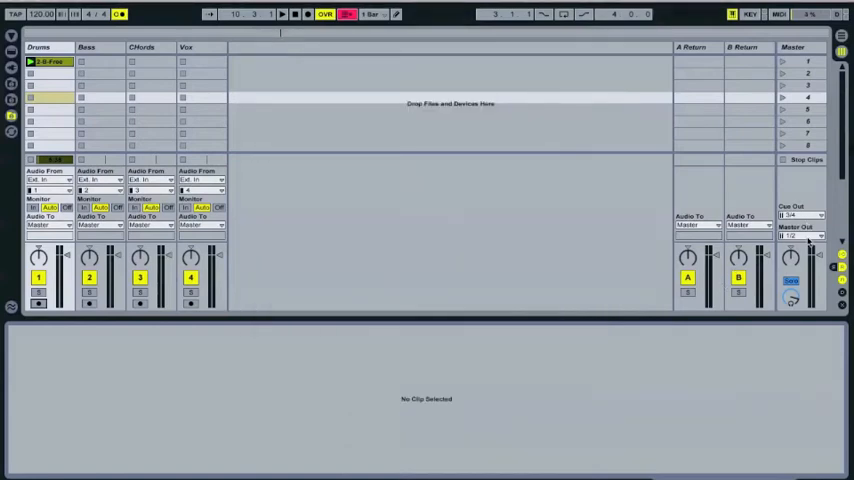
pyautogui.moveTo(804, 240)
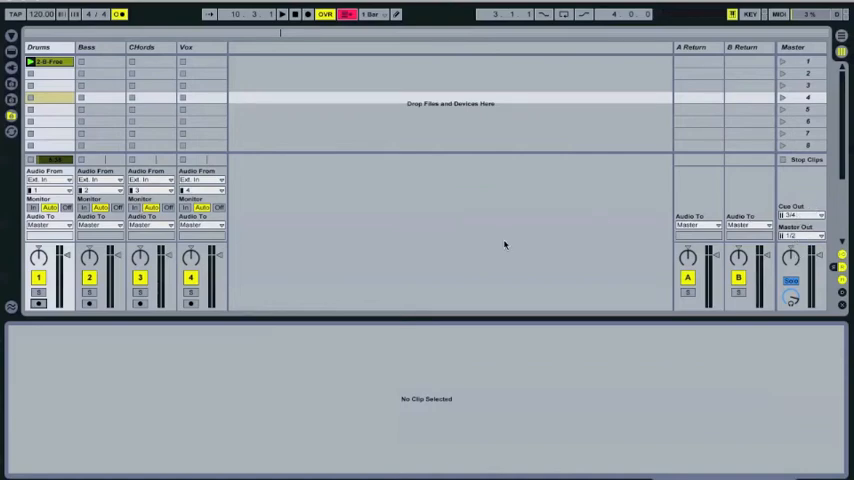
# - Send Master Out to its own output pair on the Master track
pyautogui.click(796, 236)
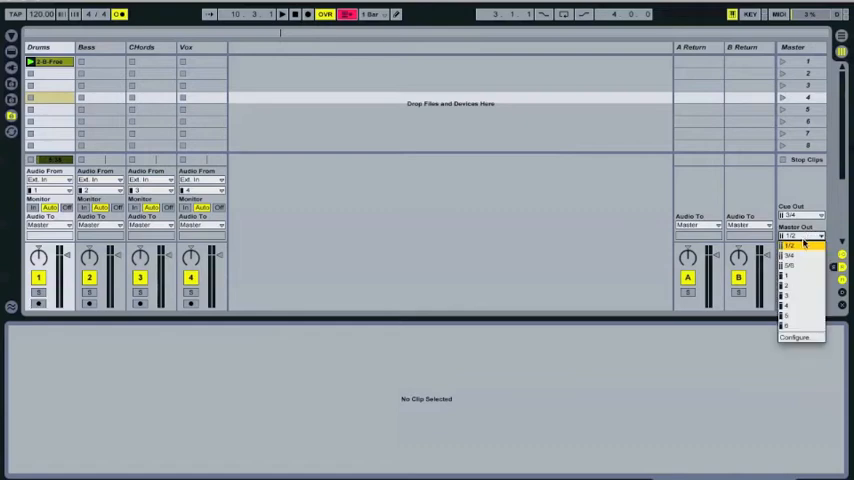
pyautogui.click(790, 246)
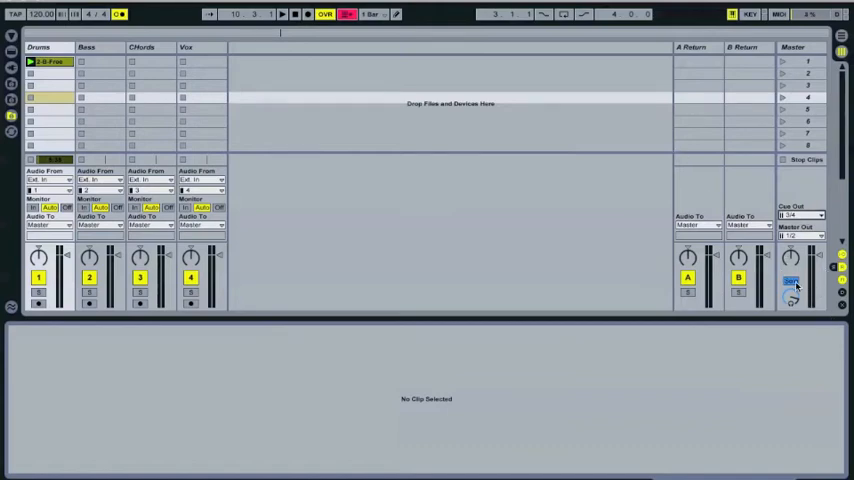
pyautogui.click(792, 284)
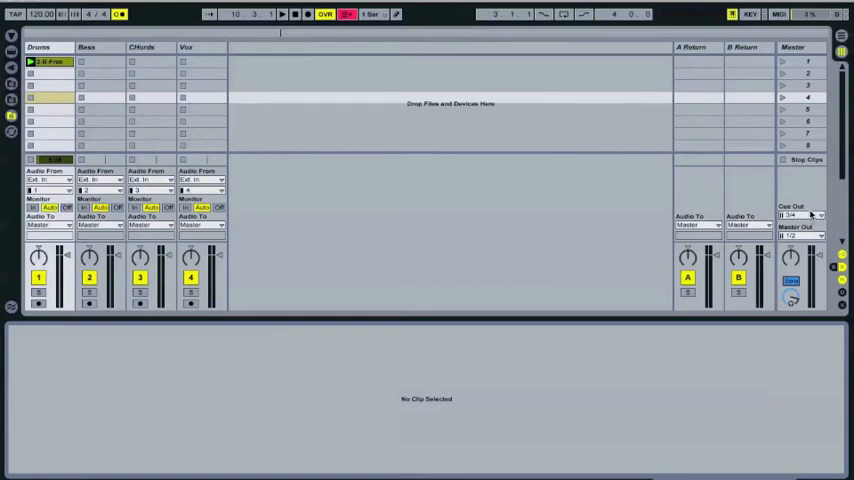
pyautogui.click(818, 216)
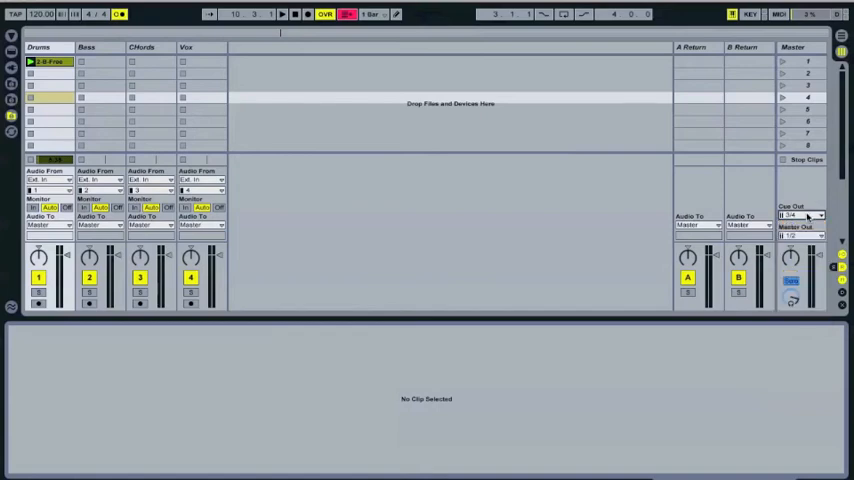
# - Send Cue Out to a different output pair from the master
pyautogui.click(800, 216)
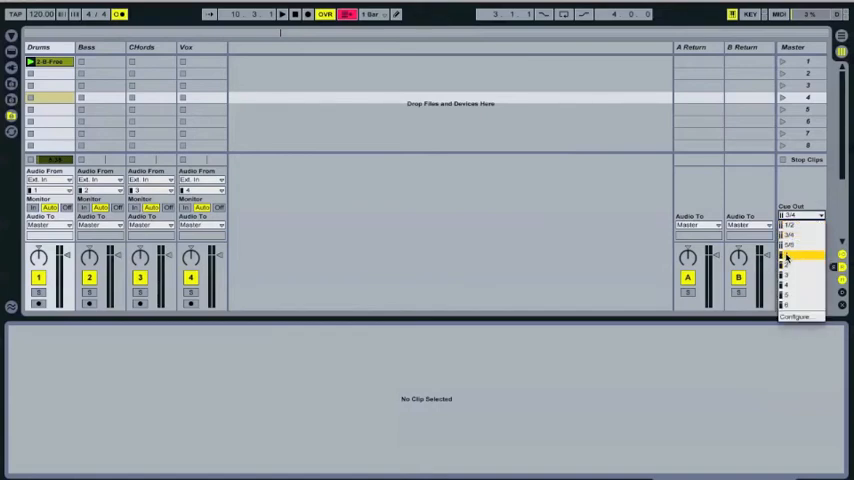
pyautogui.click(790, 256)
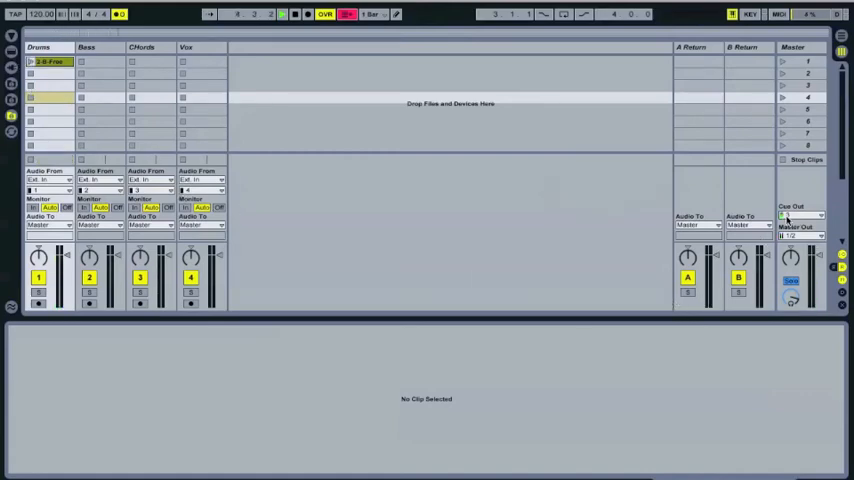
pyautogui.click(800, 216)
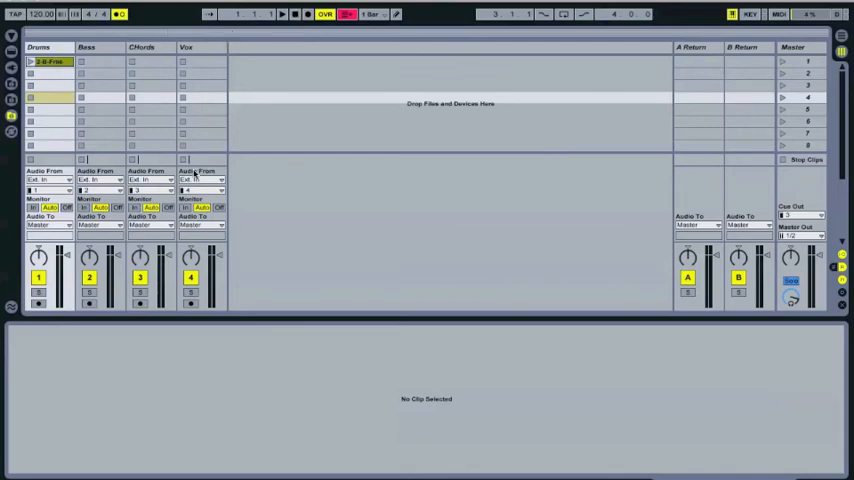
pyautogui.moveTo(690, 176)
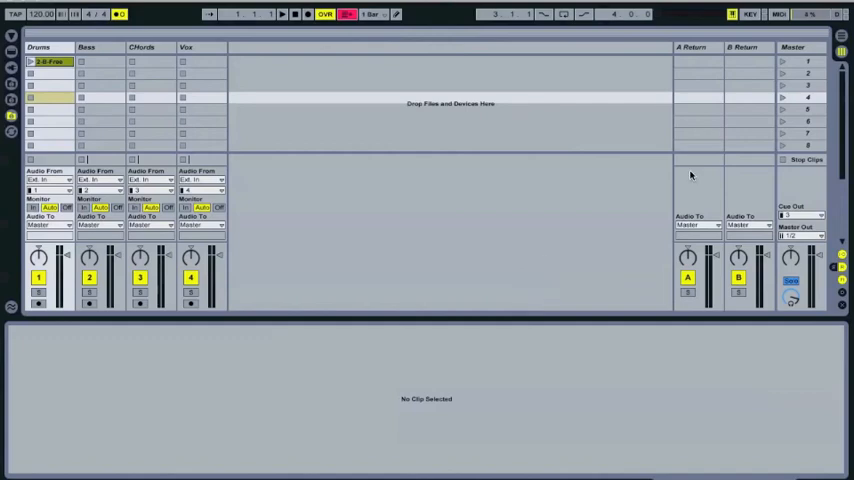
pyautogui.moveTo(790, 210)
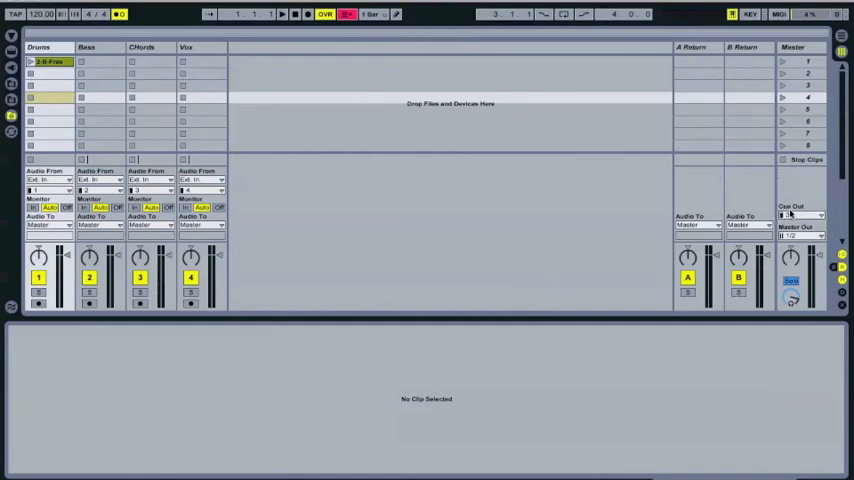
pyautogui.click(800, 216)
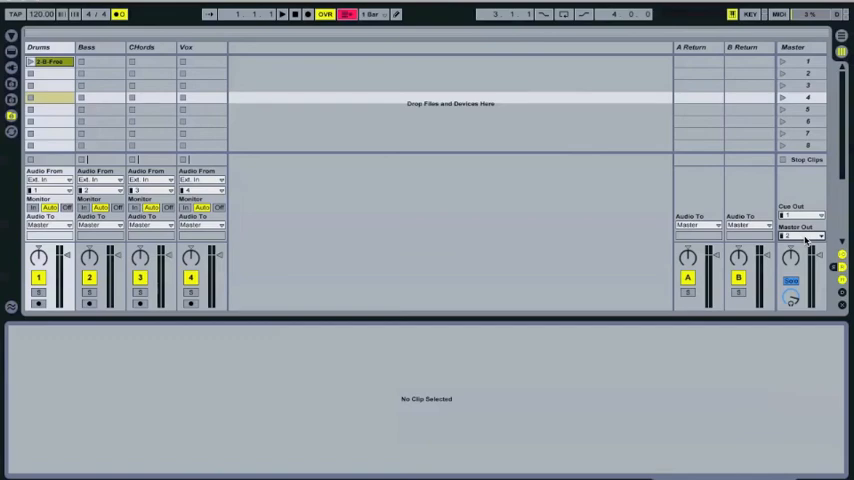
pyautogui.click(800, 216)
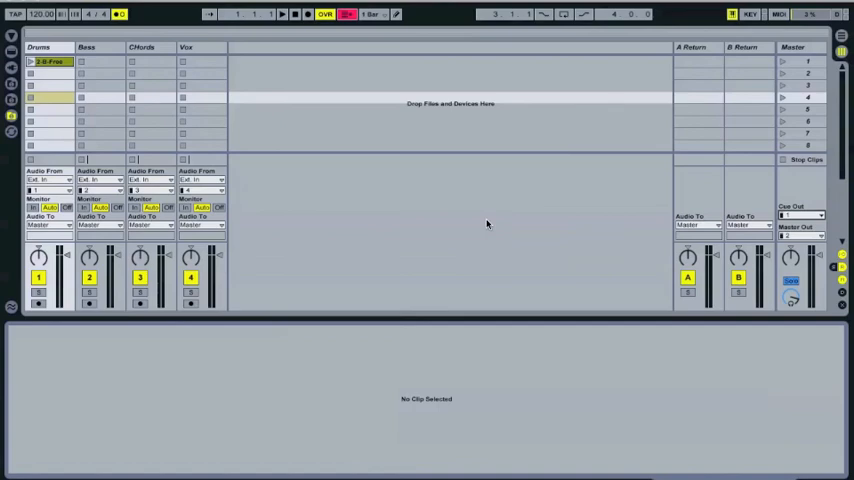
pyautogui.moveTo(744, 244)
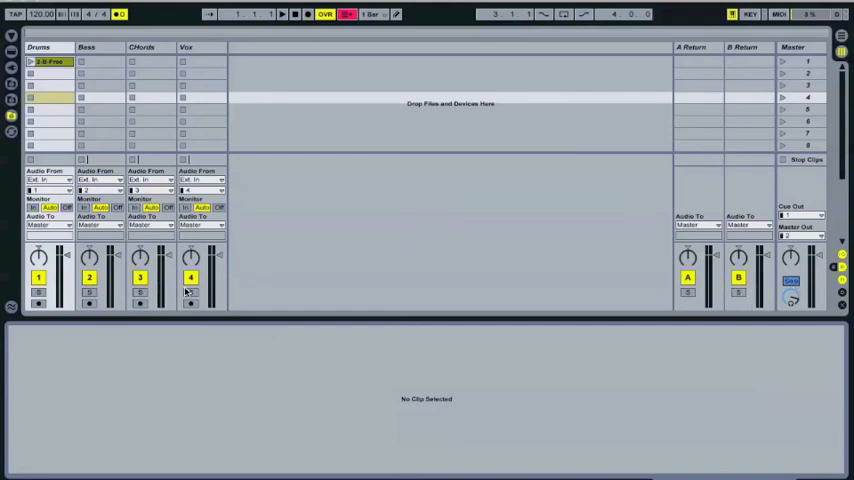
pyautogui.moveTo(724, 186)
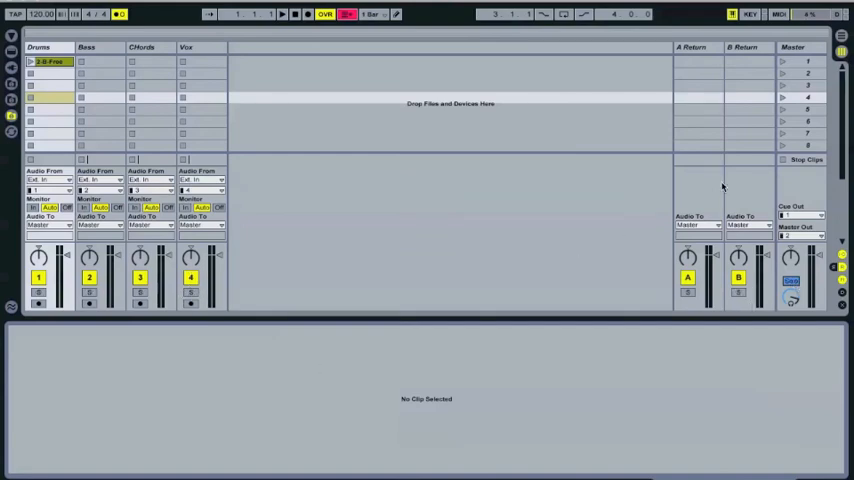
pyautogui.moveTo(176, 304)
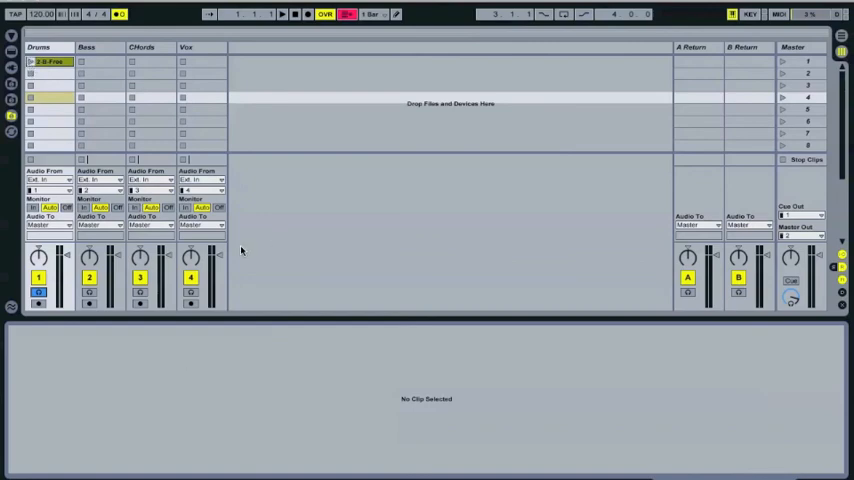
pyautogui.moveTo(340, 104)
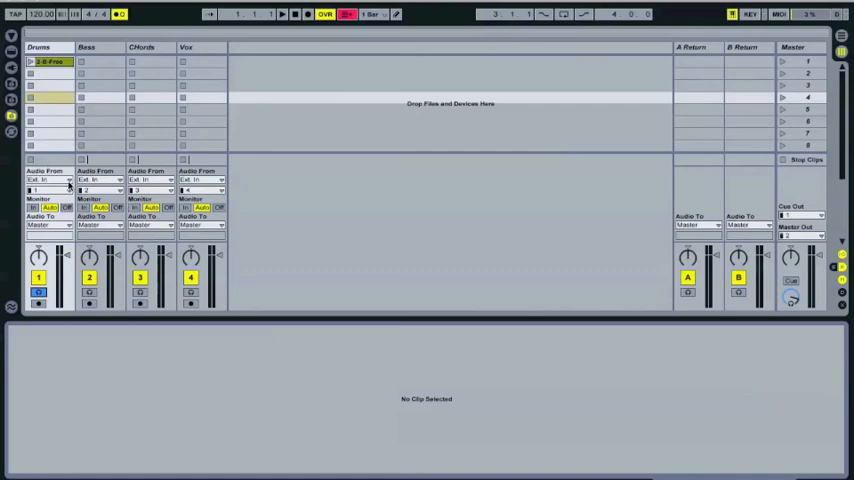
pyautogui.moveTo(288, 24)
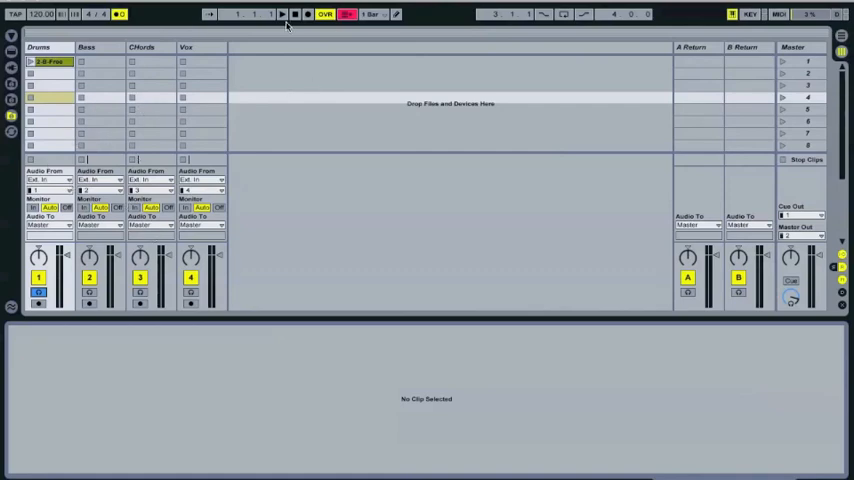
pyautogui.click(324, 14)
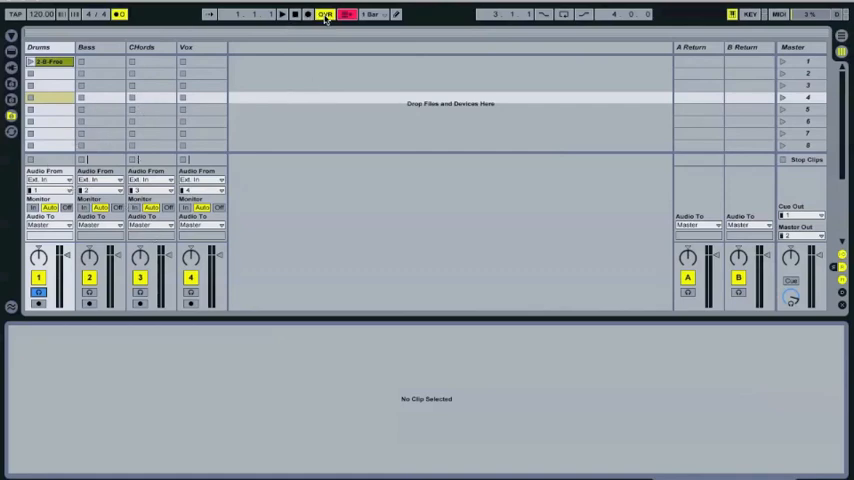